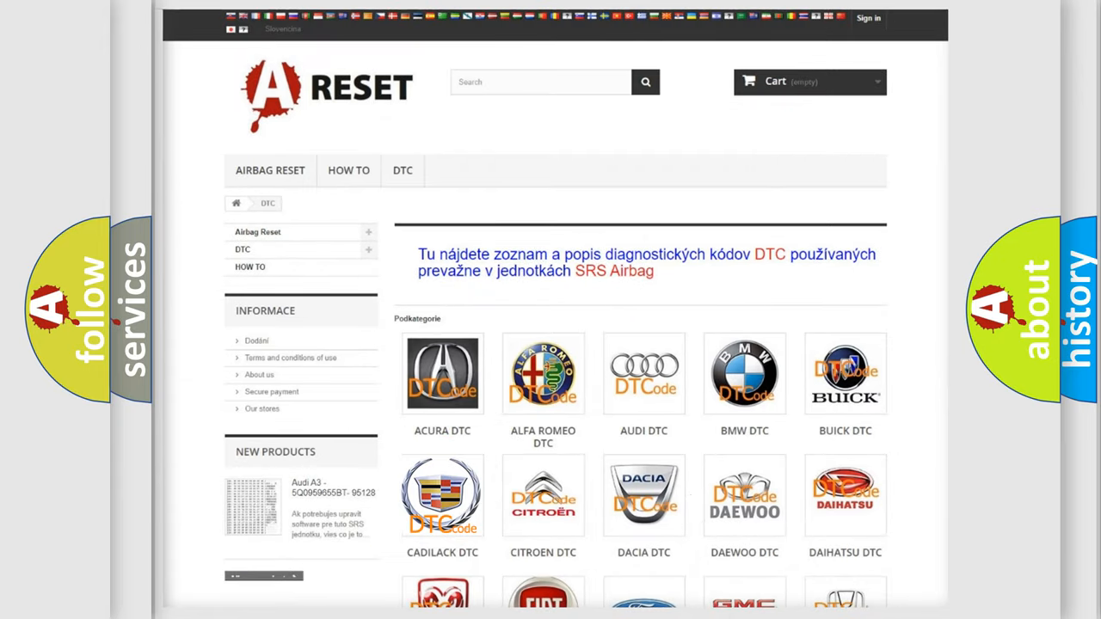
Step: Browse the Cadillac DTC subcategory codes from B0002 onward
left_click(442, 495)
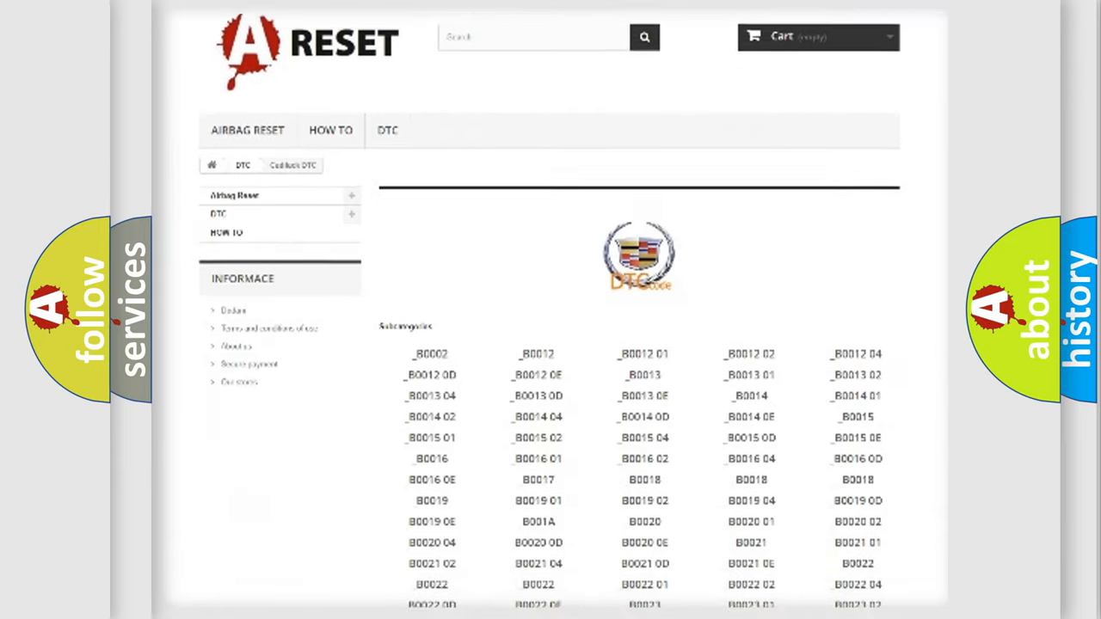
scroll("down", 3)
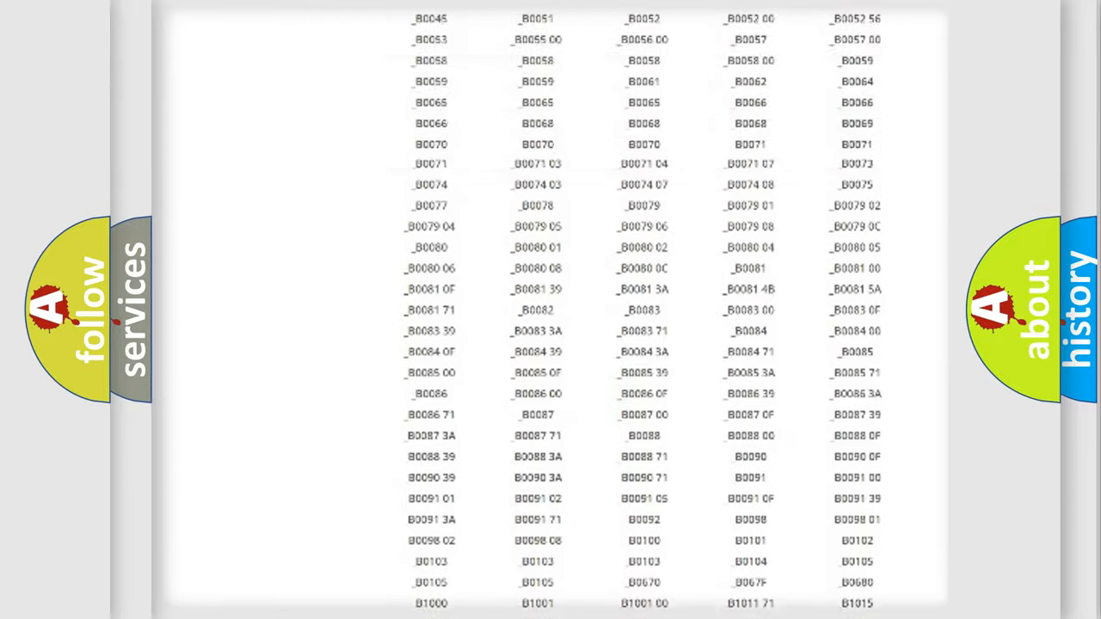